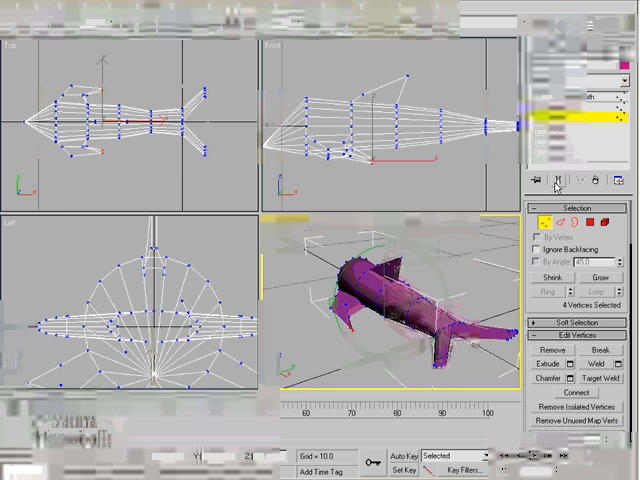
Slice the selected tail-fin polygons with a Slice Plane placed across the tail
{"action": "left_click", "coordinate": [571, 143]}
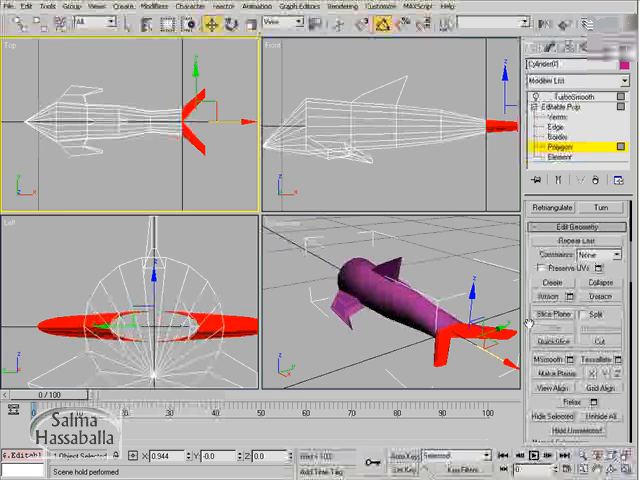
{"action": "left_click", "coordinate": [550, 315]}
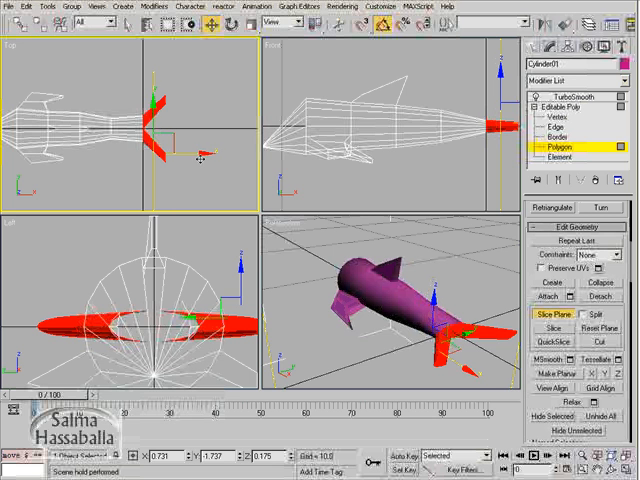
{"action": "left_click", "coordinate": [551, 327]}
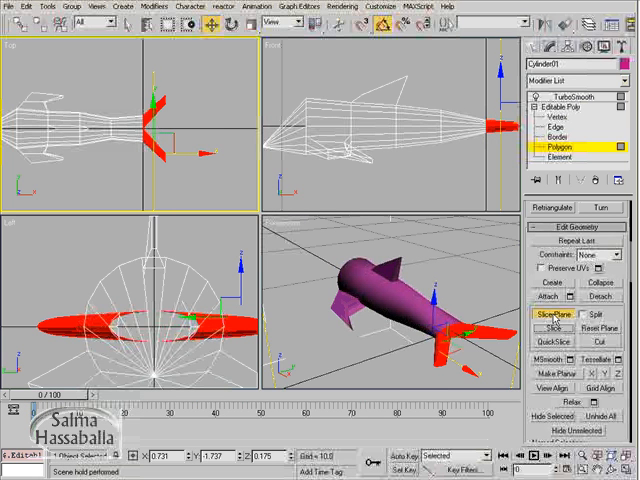
{"action": "left_click", "coordinate": [554, 119]}
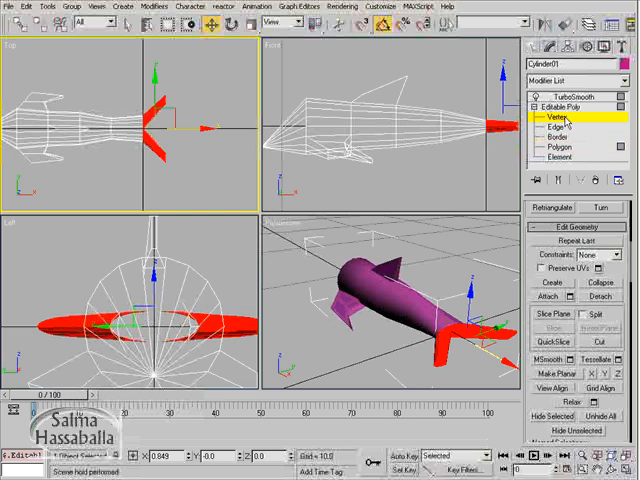
{"action": "left_click", "coordinate": [565, 117]}
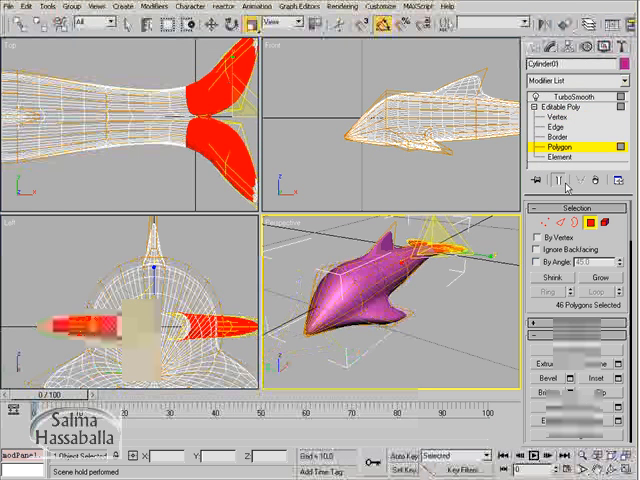
{"action": "mouse_move", "coordinate": [561, 180]}
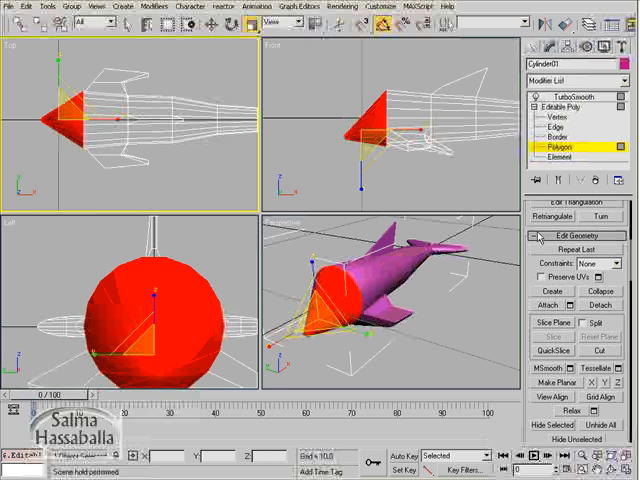
Slice the head polygons near the snout with the Slice Plane, then disable it
{"action": "left_click", "coordinate": [551, 322]}
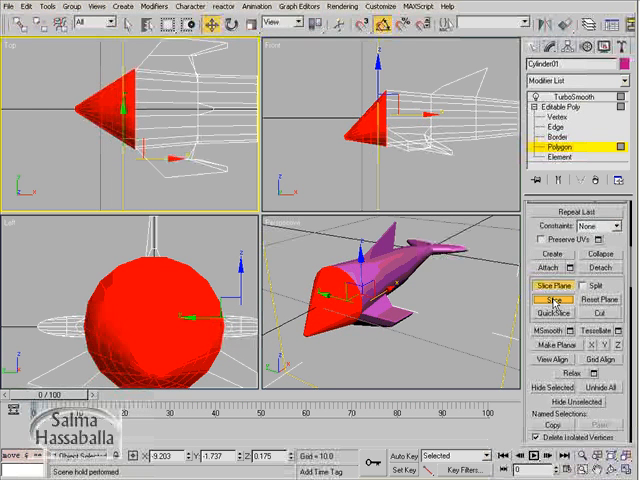
{"action": "left_click", "coordinate": [548, 288]}
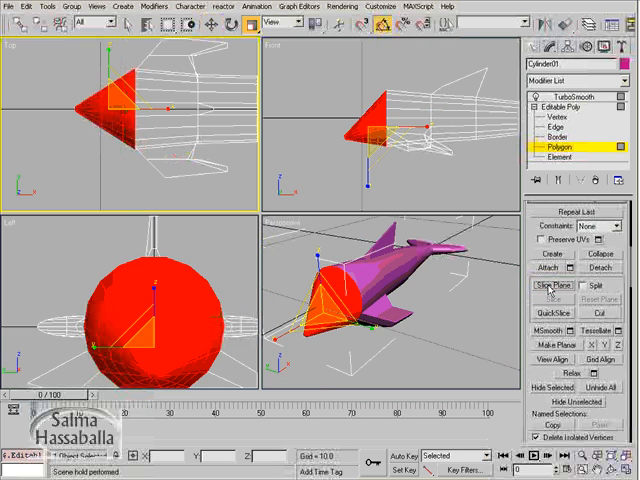
{"action": "left_click", "coordinate": [564, 117]}
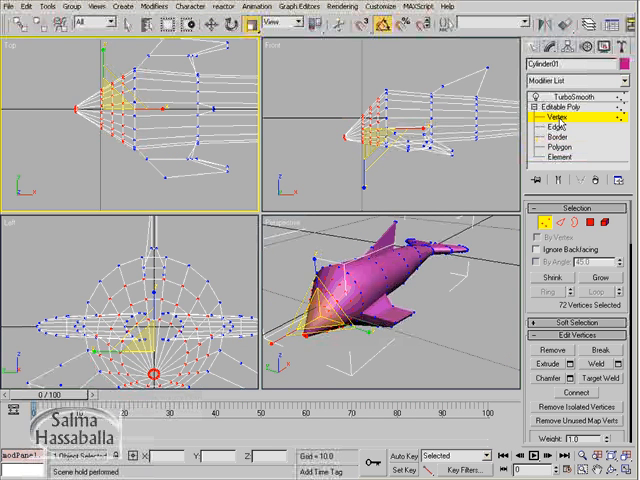
{"action": "left_click", "coordinate": [335, 135]}
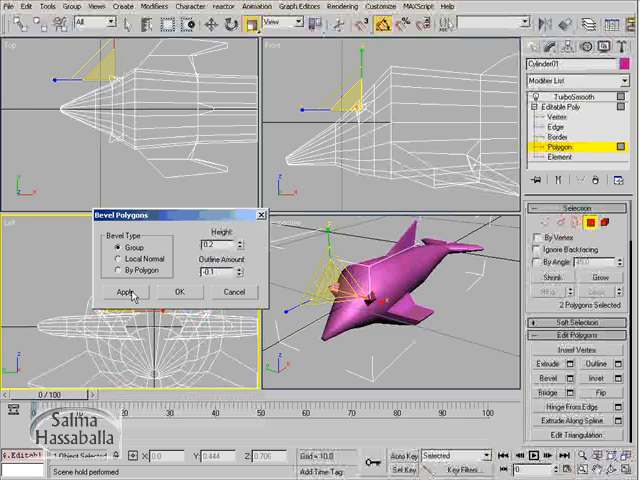
Bevel the eye polygons out (Height 0.2, Outline -0.1), then in (Height -0.07, Outline -0.05)
{"action": "left_click", "coordinate": [125, 291]}
{"action": "type", "text": "-0.05"}
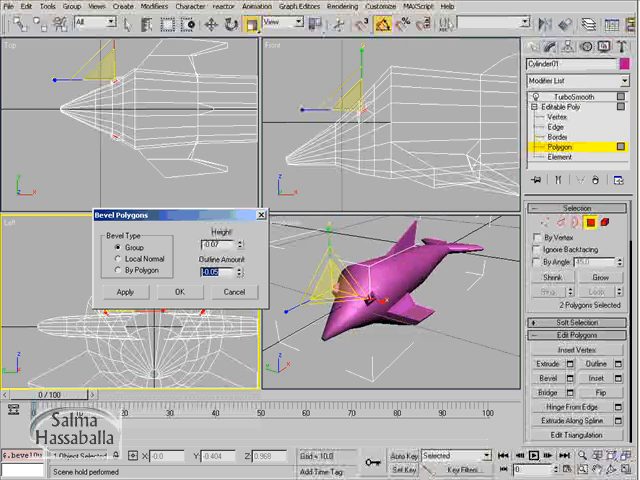
{"action": "left_click", "coordinate": [179, 292]}
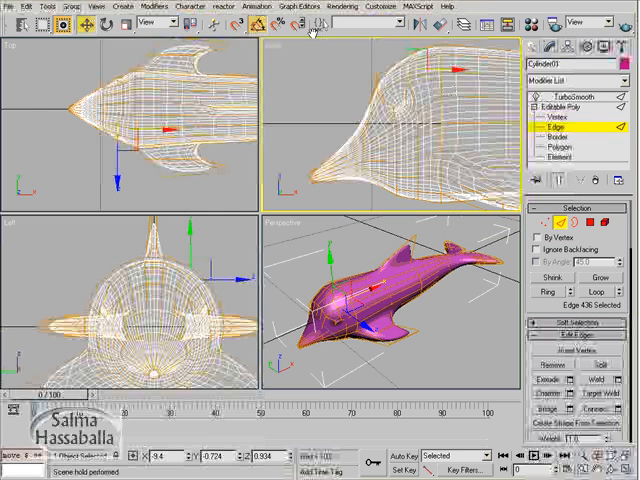
Give the Fish material specular level 50 and glossiness 17, and assign it to the dolphin
{"action": "left_click", "coordinate": [562, 95]}
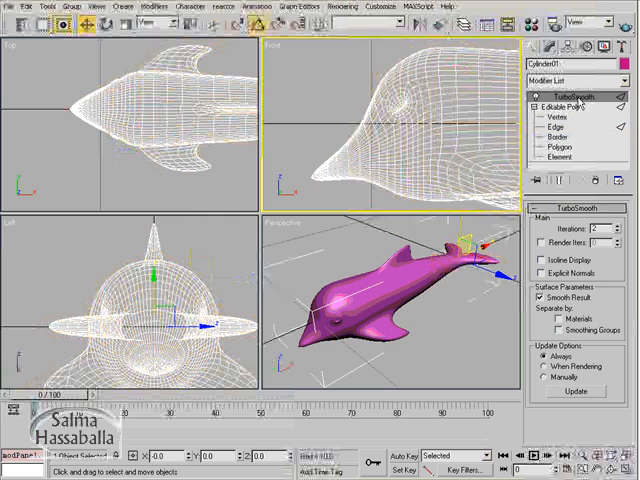
{"action": "left_click", "coordinate": [531, 24]}
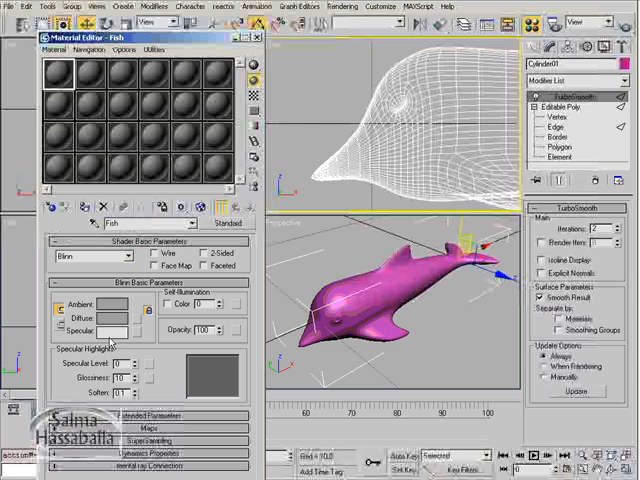
{"action": "left_click", "coordinate": [113, 330]}
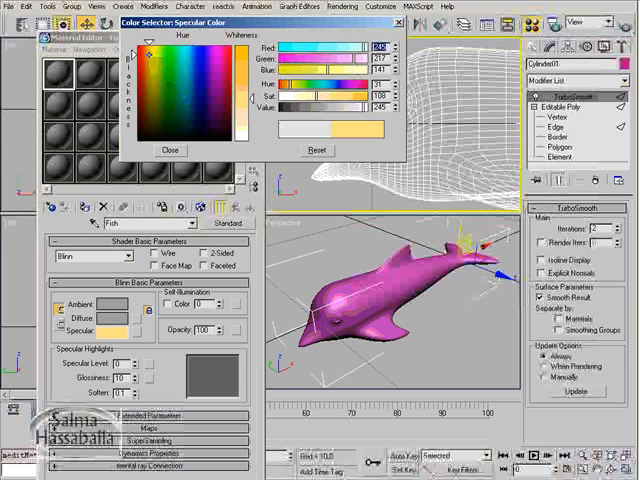
{"action": "left_click", "coordinate": [170, 150]}
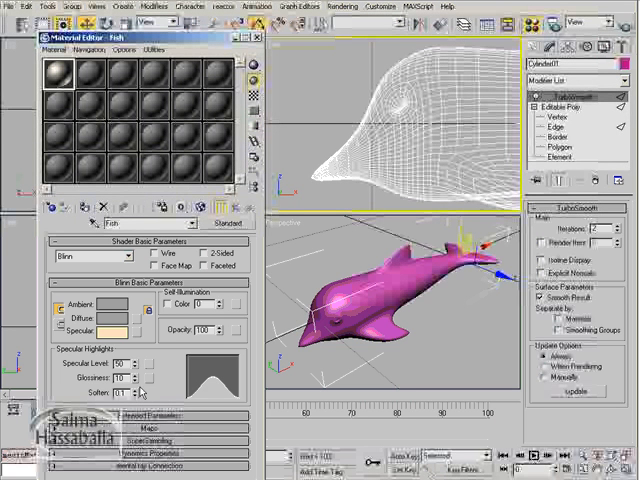
{"action": "left_click", "coordinate": [129, 378]}
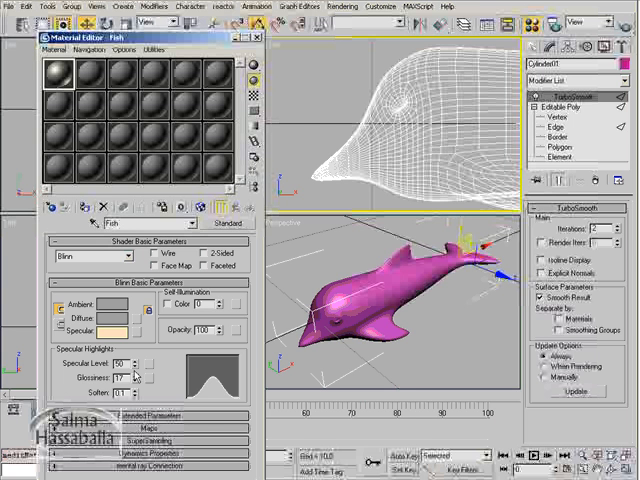
{"action": "mouse_move", "coordinate": [357, 297]}
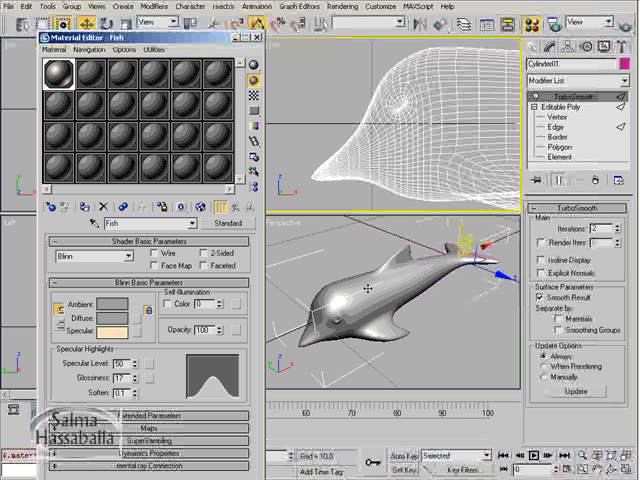
{"action": "left_click", "coordinate": [57, 72]}
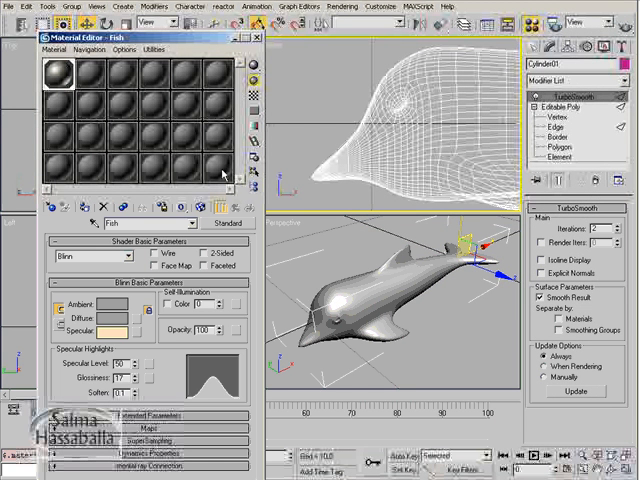
Set up the Dark_Eyes material in a new slot with a black diffuse colour
{"action": "left_click", "coordinate": [91, 75]}
{"action": "type", "text": "Dark_Eyes"}
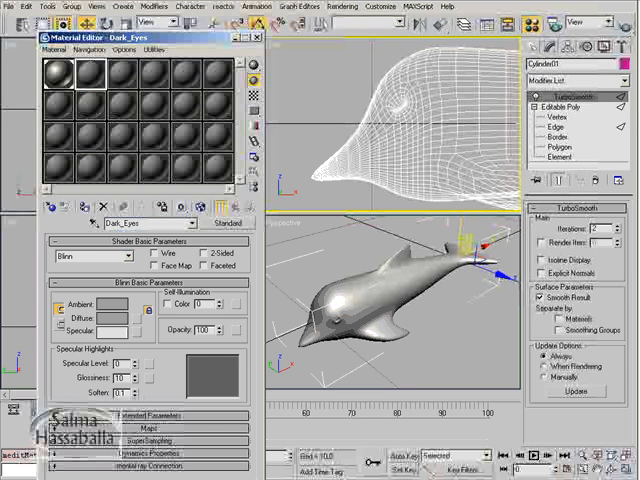
{"action": "left_click", "coordinate": [112, 305]}
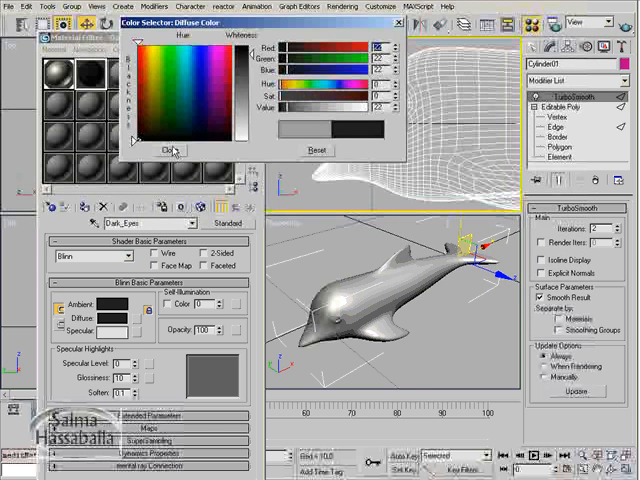
{"action": "left_click", "coordinate": [170, 149]}
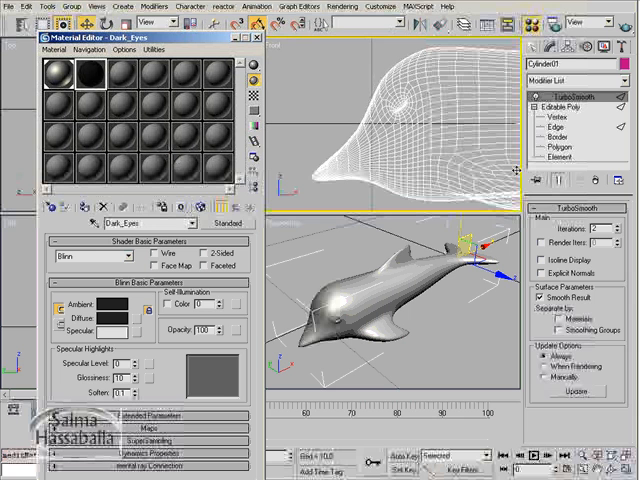
Select an empty material slot for the Fish_total multi/sub-object material
{"action": "left_click", "coordinate": [548, 156]}
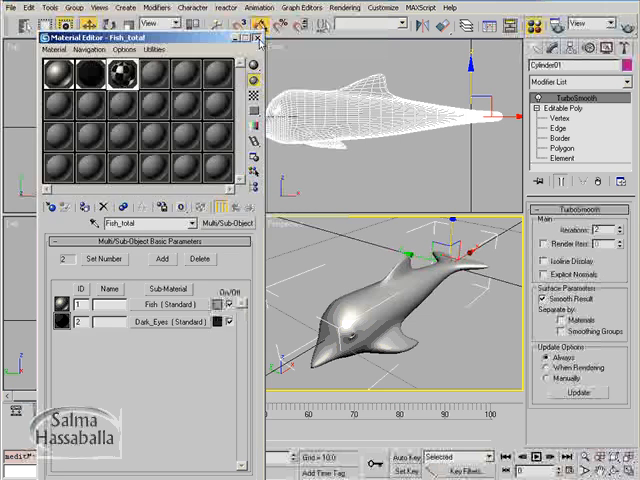
Close the Material Editor and save the scene as Fish in Working_Files
{"action": "left_click", "coordinate": [258, 38]}
{"action": "type", "text": "Fish"}
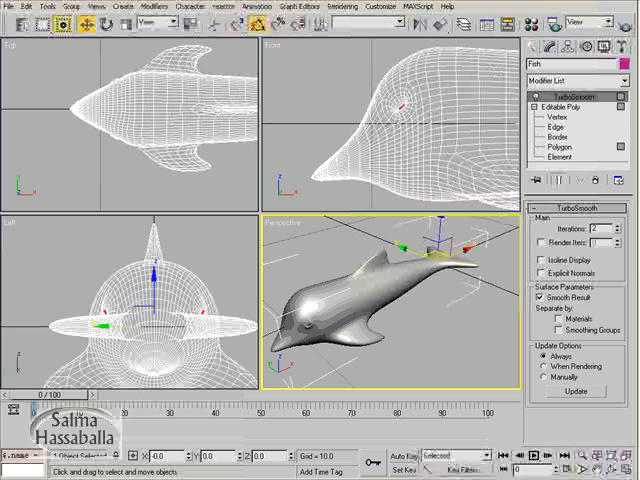
{"action": "left_click", "coordinate": [11, 6]}
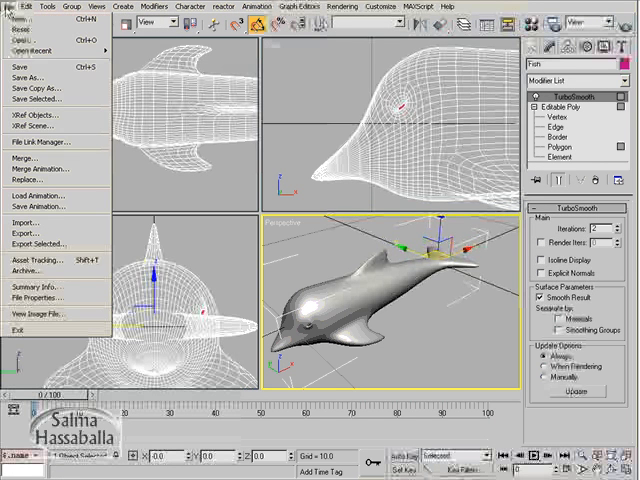
{"action": "left_click", "coordinate": [30, 77]}
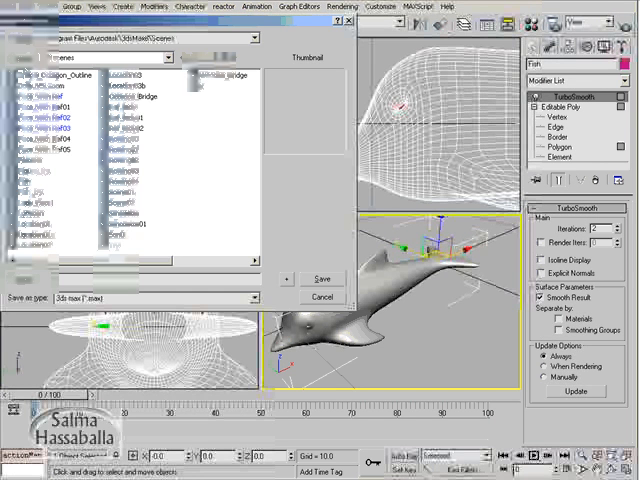
{"action": "left_click", "coordinate": [115, 279]}
{"action": "type", "text": "Fish"}
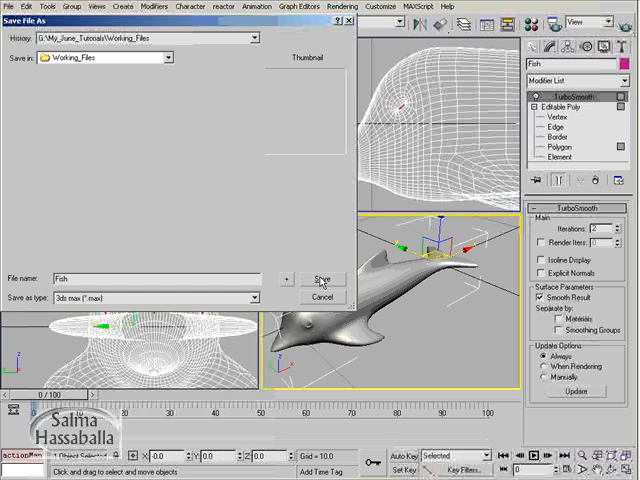
{"action": "left_click", "coordinate": [322, 278]}
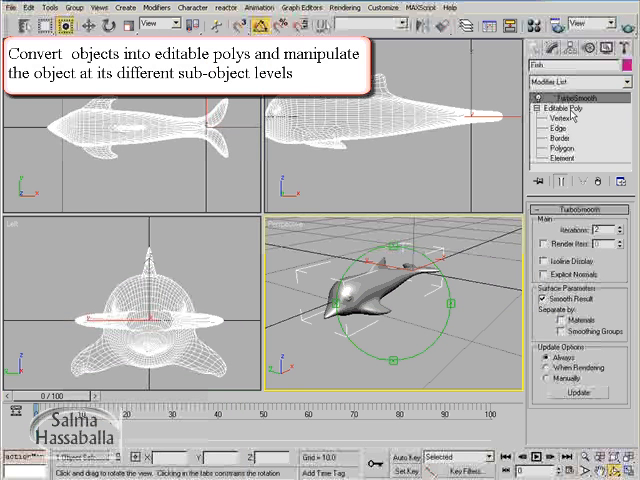
Select Editable Poly in the stack and step through Edge to Polygon level
{"action": "left_click", "coordinate": [559, 104]}
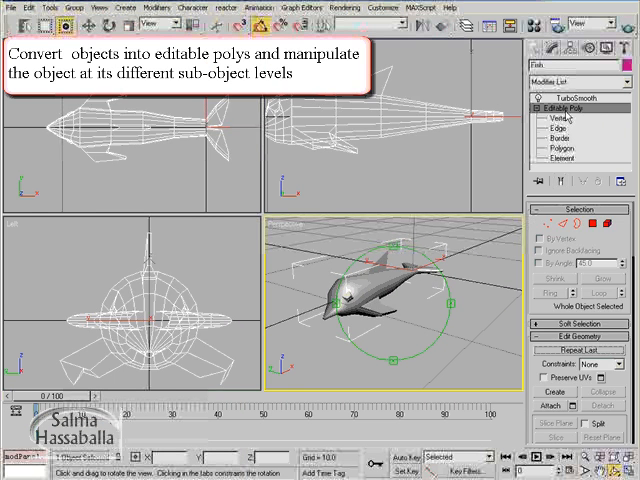
{"action": "left_click", "coordinate": [548, 128]}
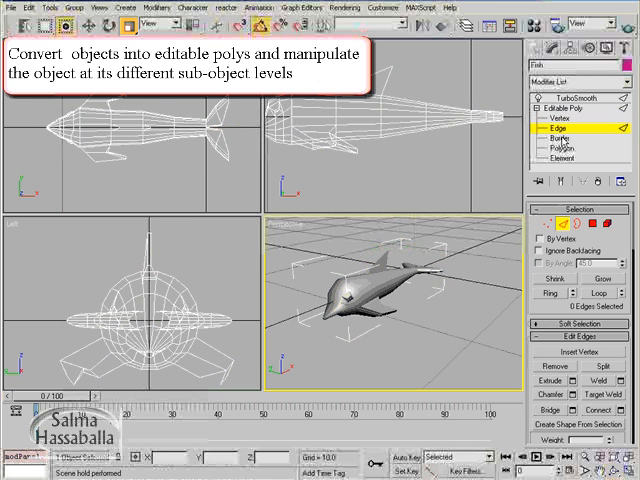
{"action": "left_click", "coordinate": [556, 148]}
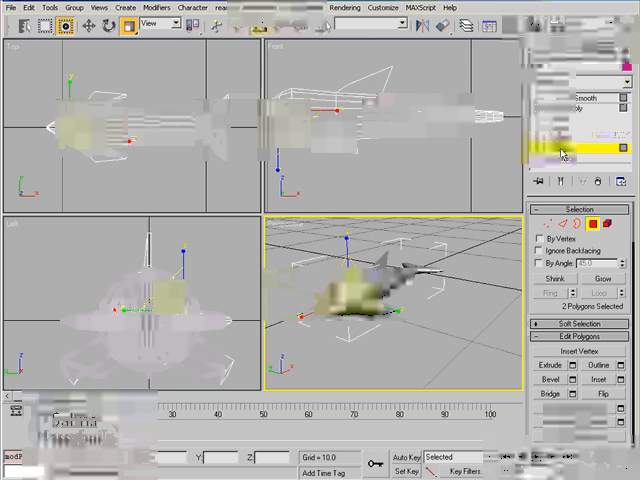